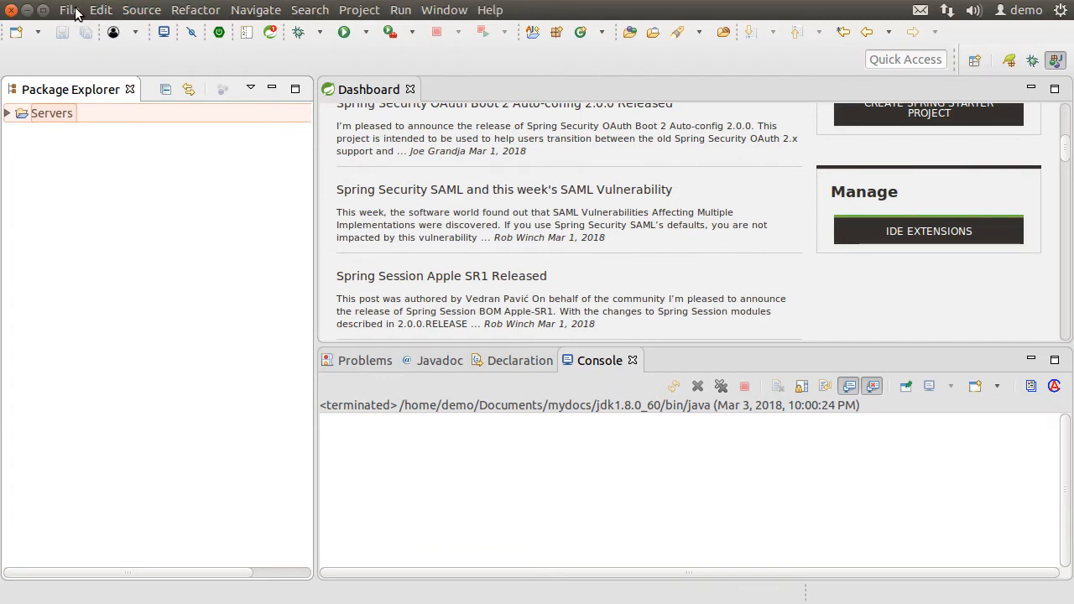
Start a Spring Starter Project named eurekaserver and accept its project details
click(71, 10)
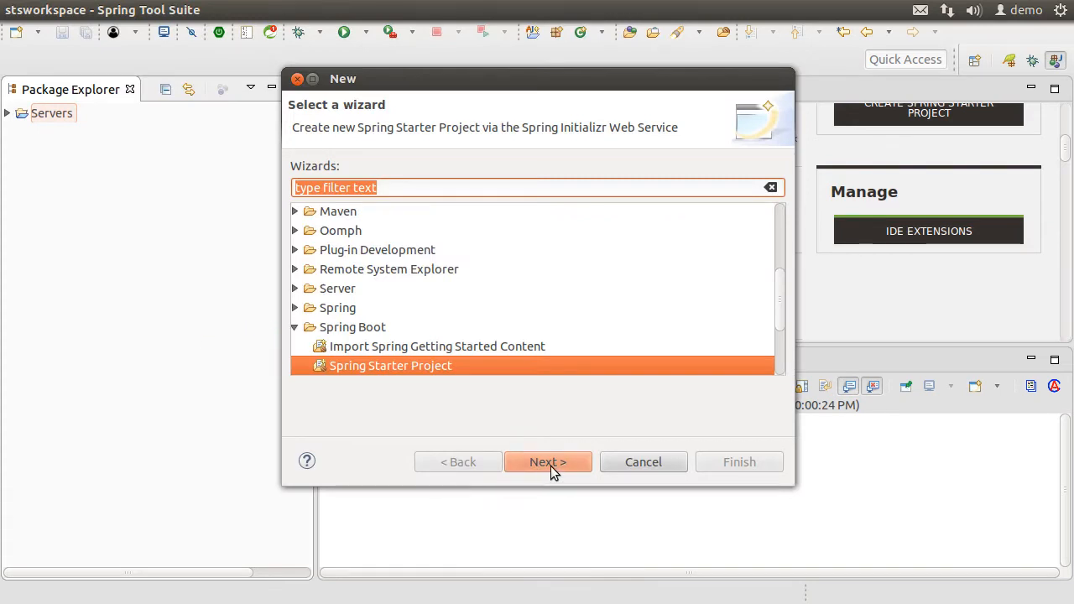
click(547, 461)
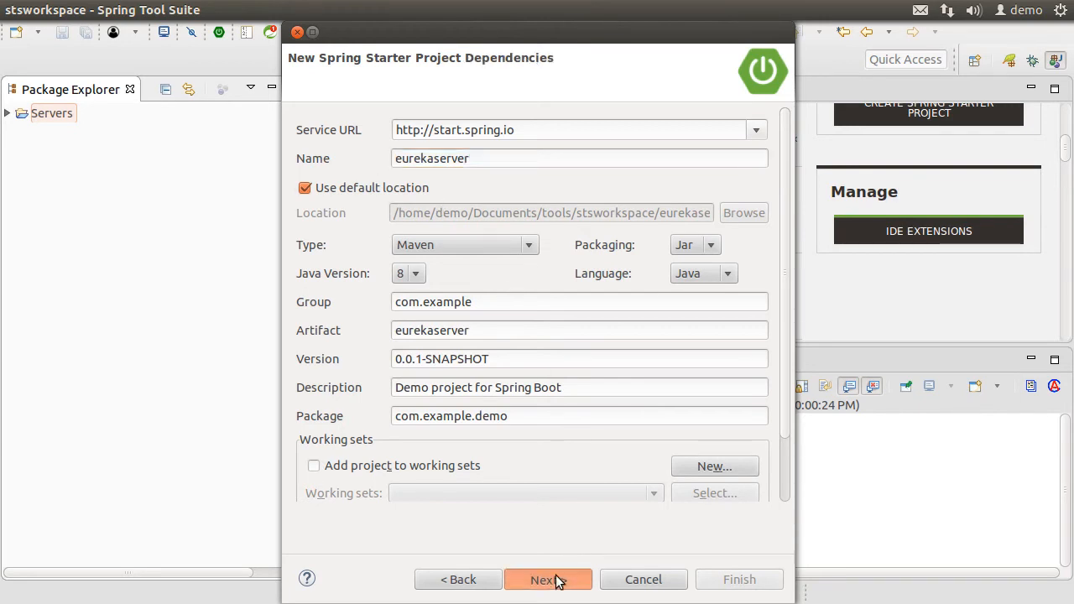
click(547, 579)
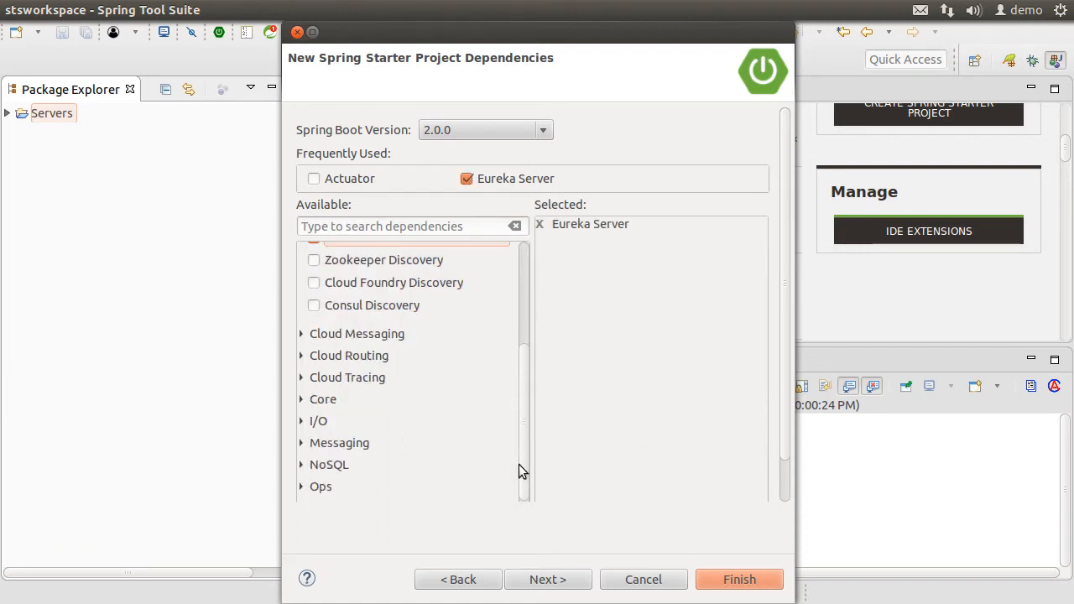
Add the Eureka Server and Actuator dependencies and finish creating the project
scroll(down, 3)
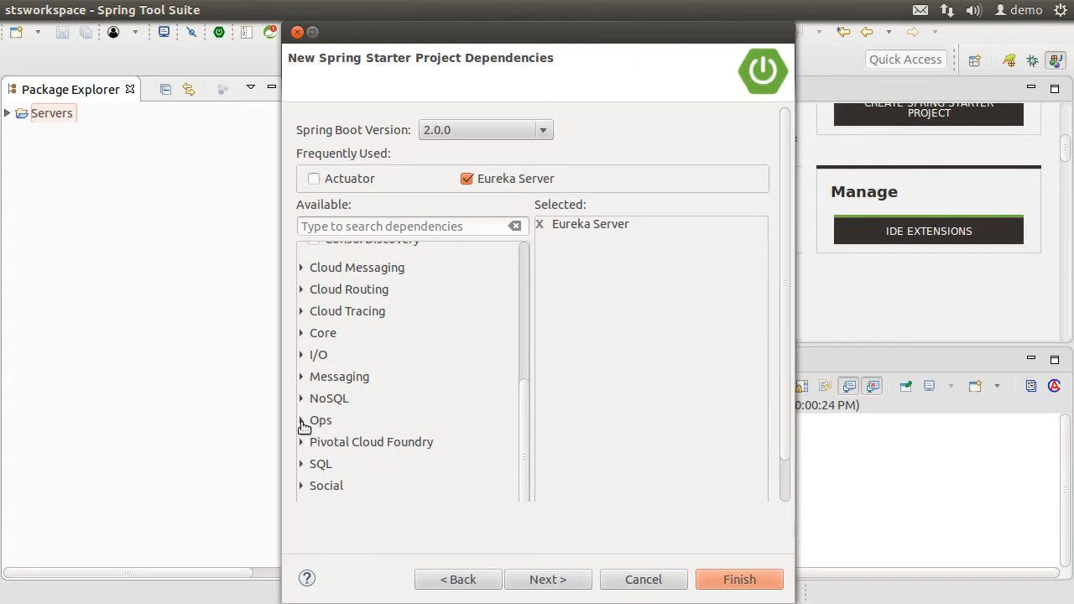
click(314, 177)
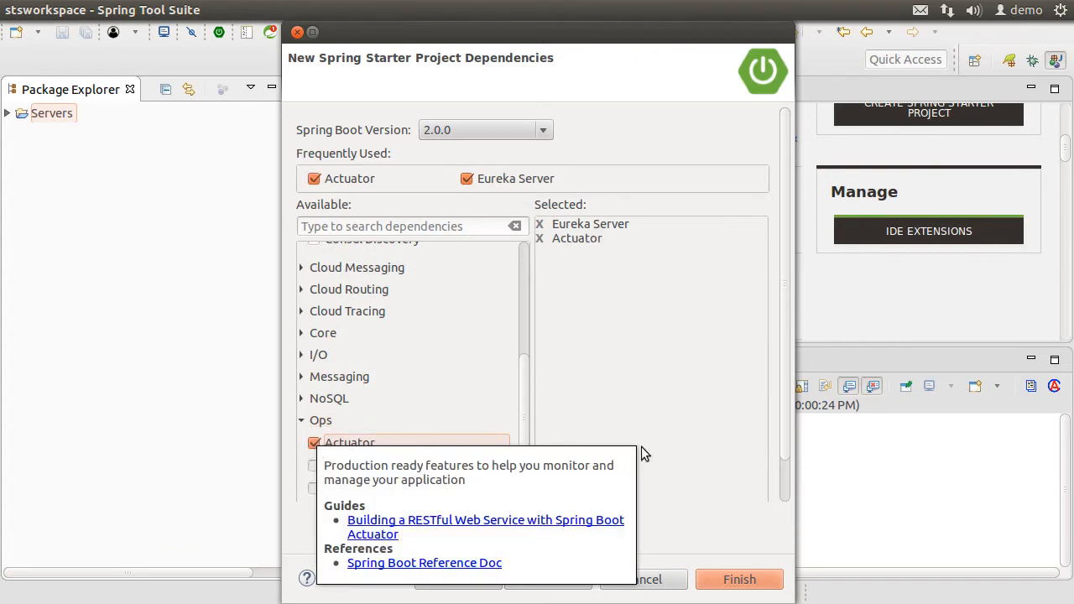
click(739, 579)
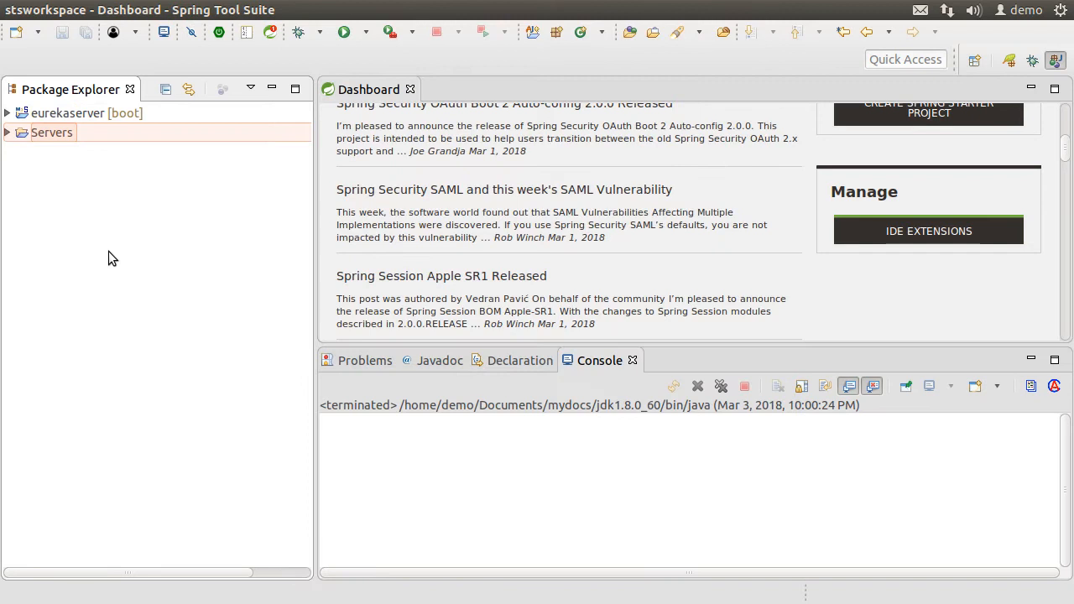
click(7, 113)
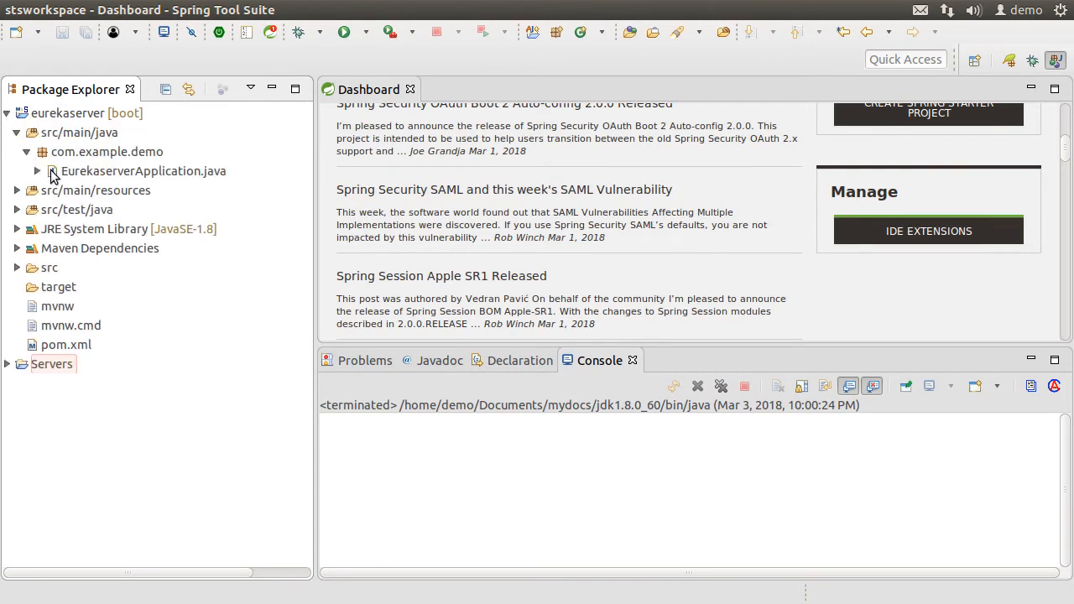
double_click(144, 171)
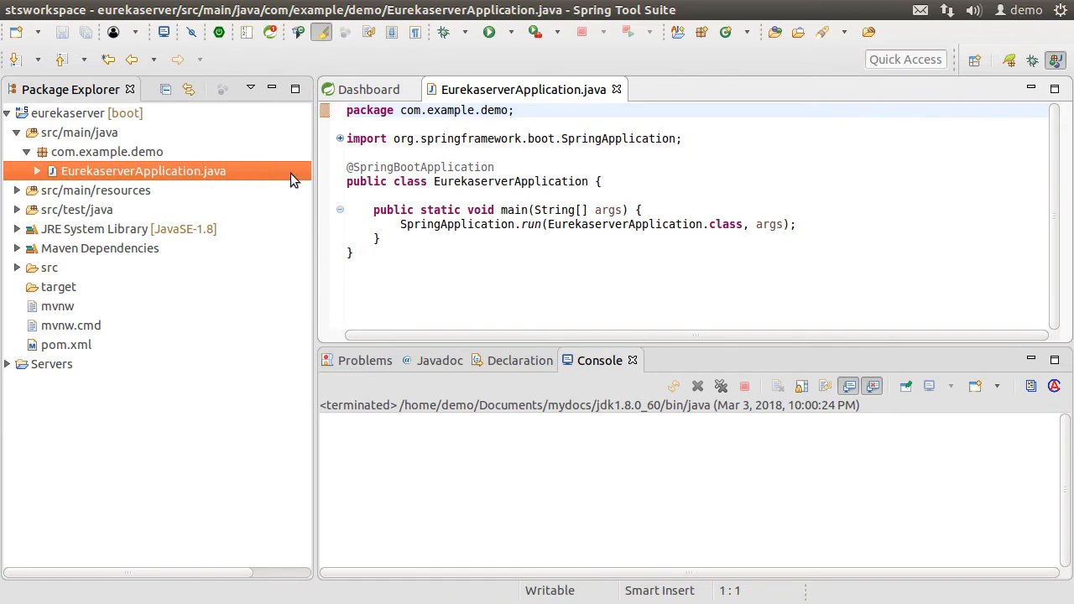
text(@EnableEureka)
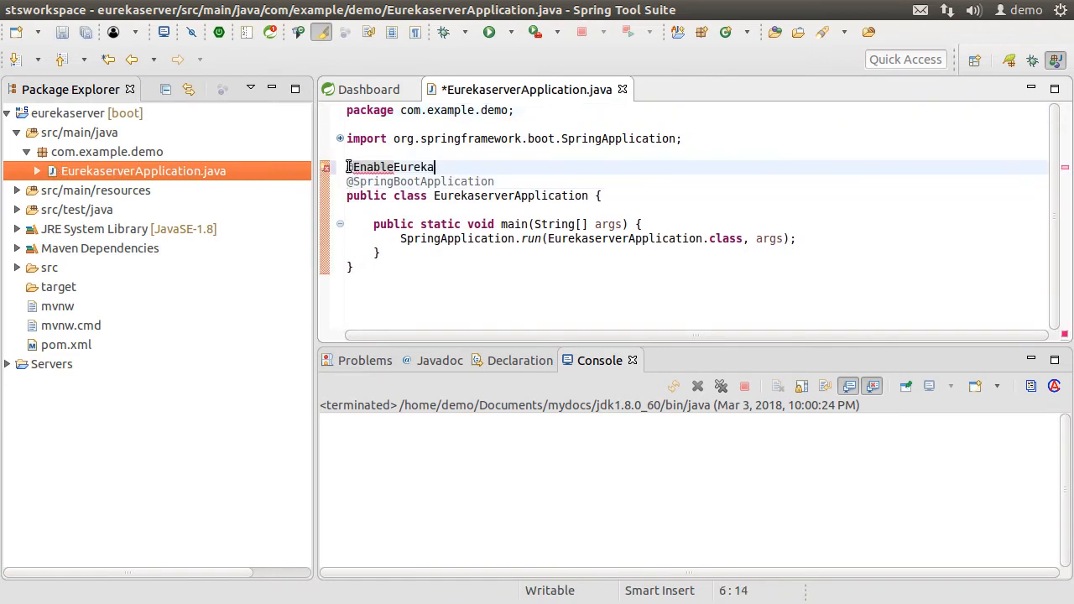
text(Server)
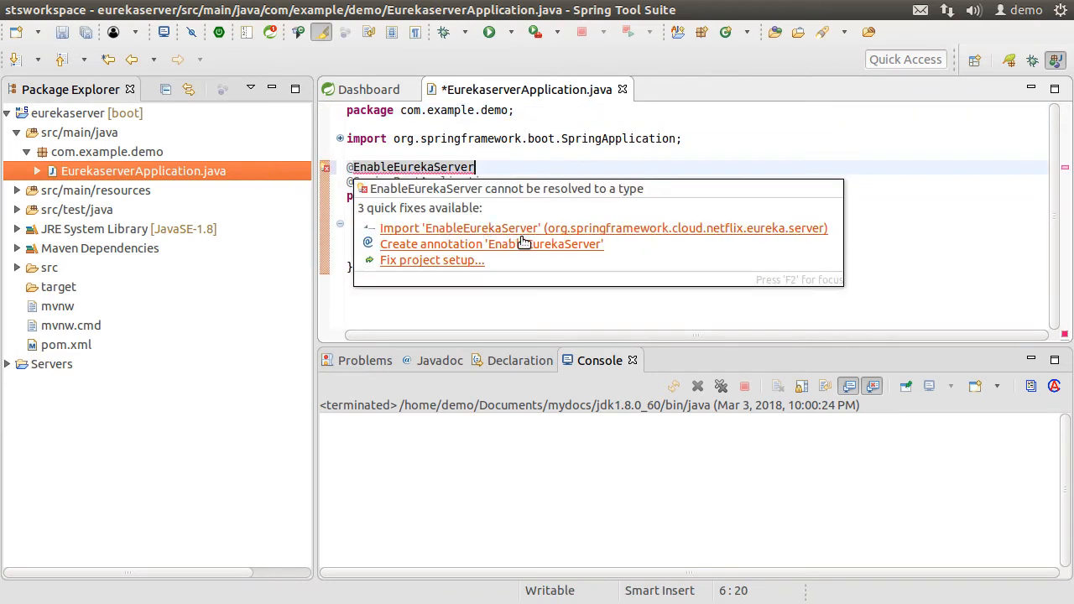
click(602, 228)
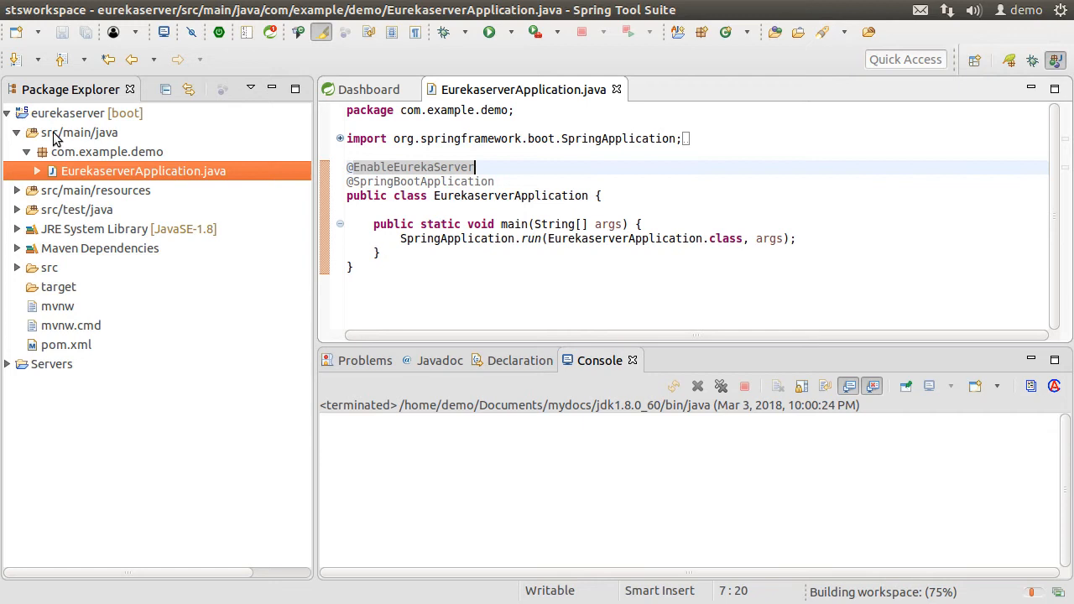
click(27, 190)
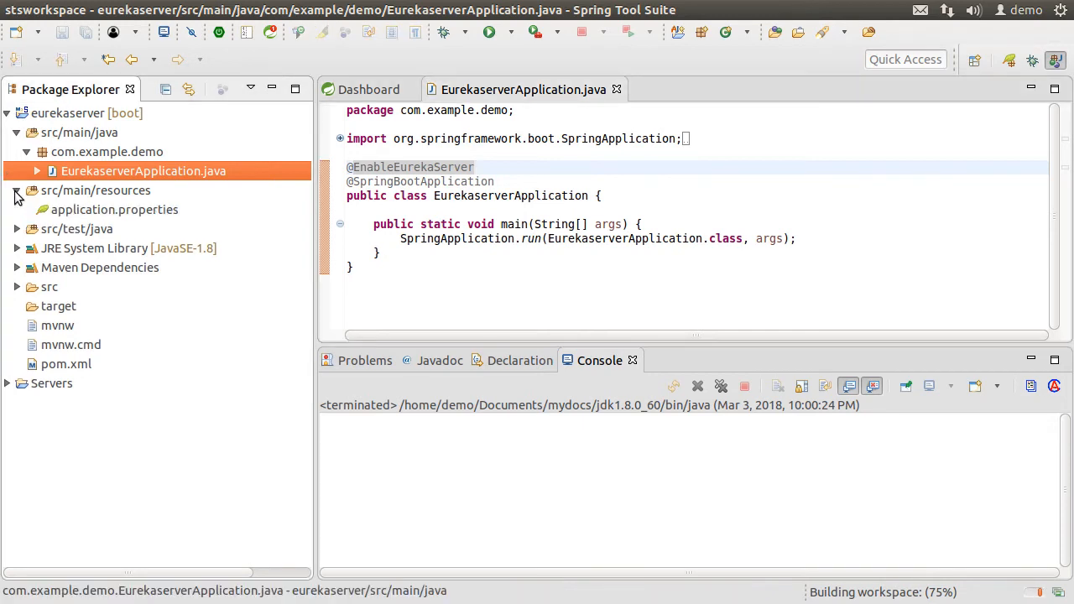
Set spring.application.name=eurekaserver and eureka.client.register-with-eureka=false in application.properties
click(115, 209)
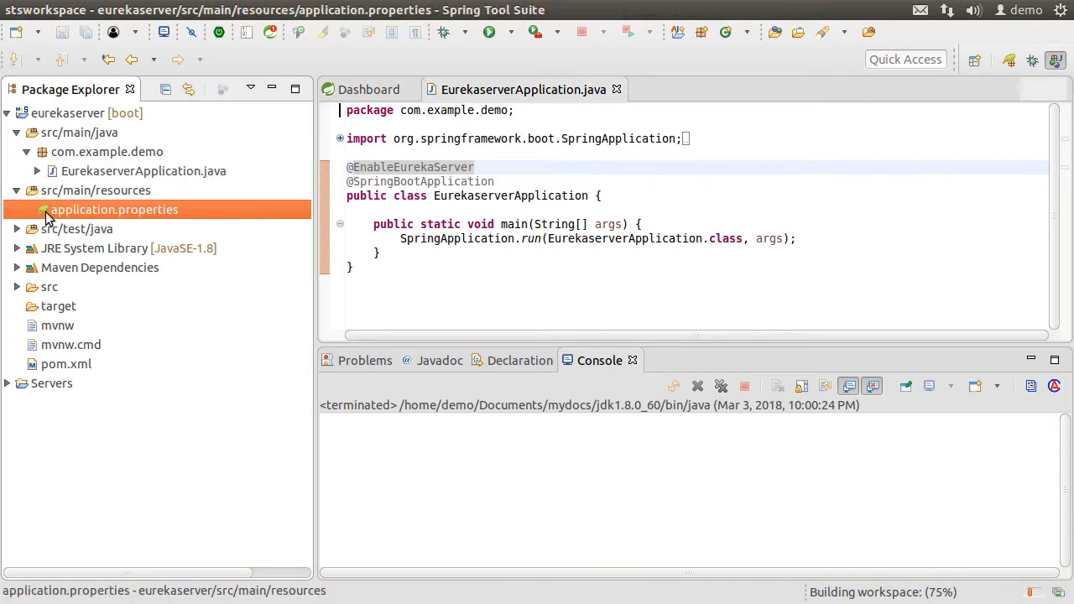
double_click(114, 208)
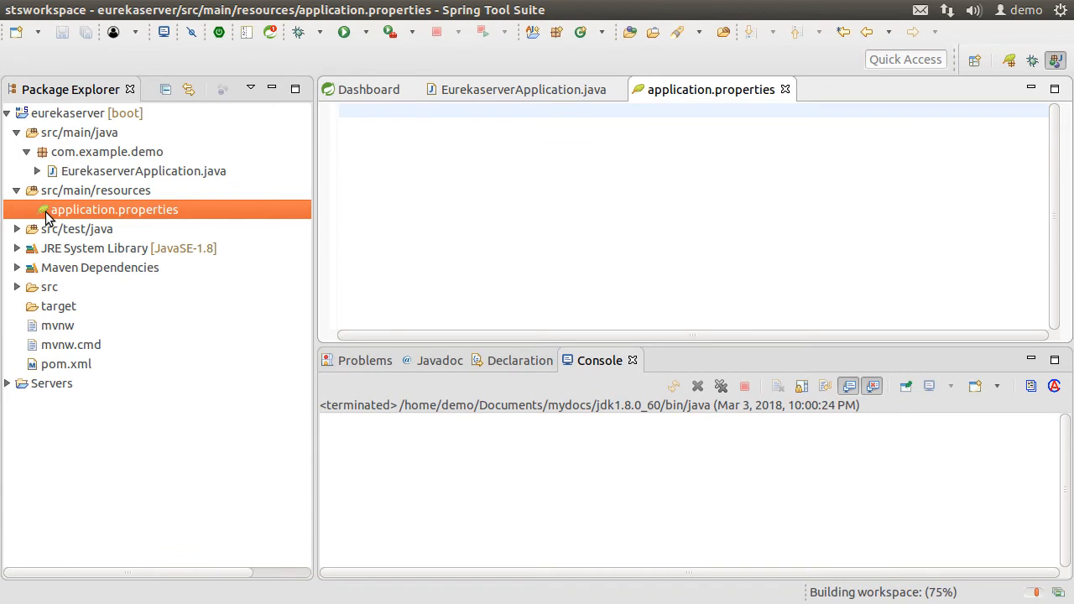
text(spring.)
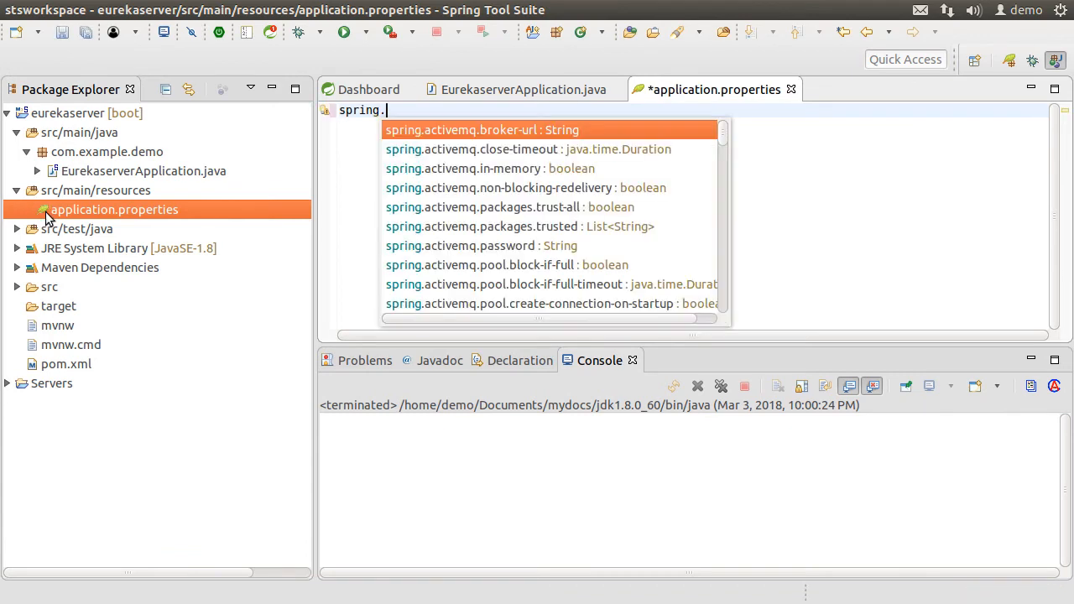
text(application.name=)
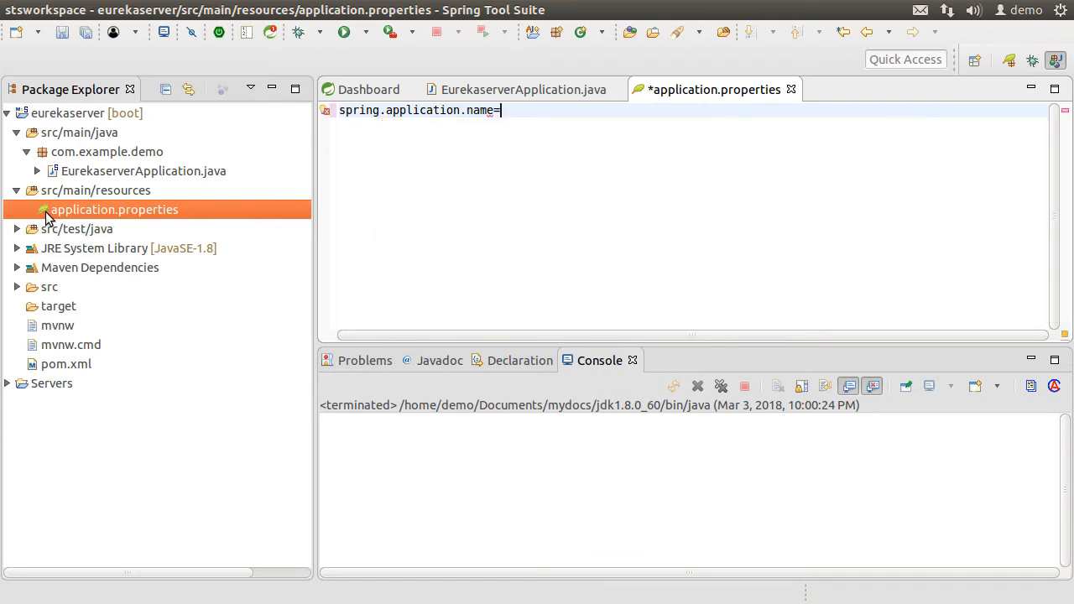
text(eurekaserver)
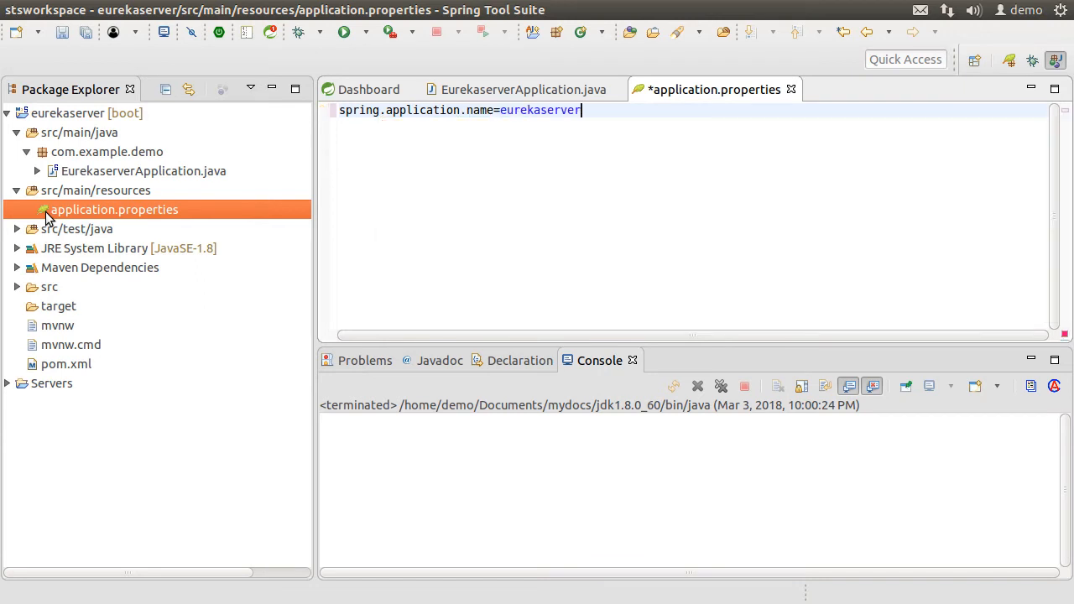
text(eureka)
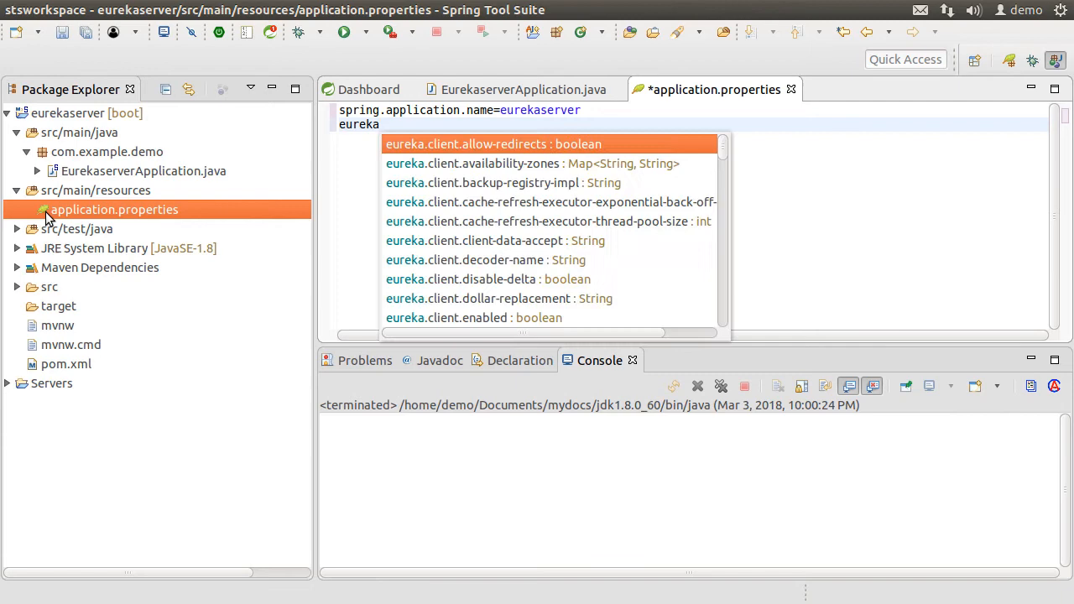
text(.client.)
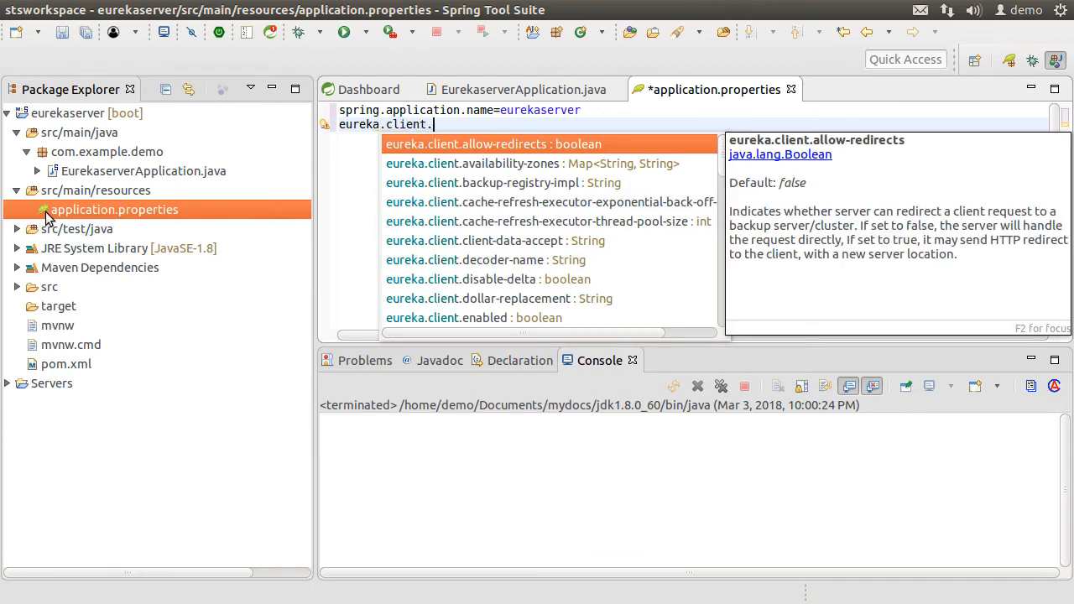
text(register-with-eureka=false)
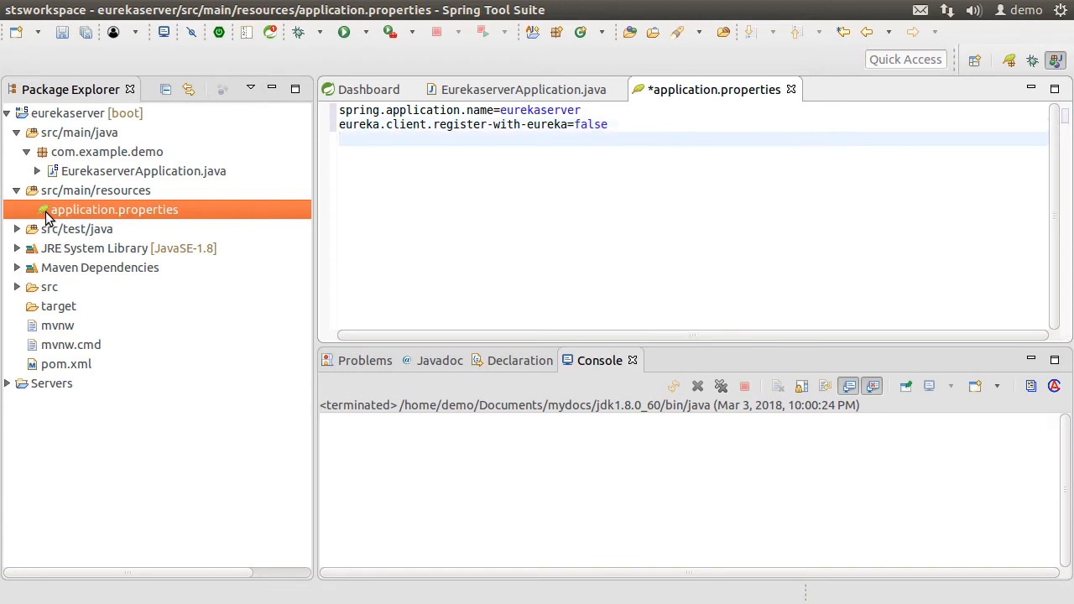
Add eureka.client.fetch-registry=false and server.port=8761, then save the file
text(eureka.client.fetch-registry=)
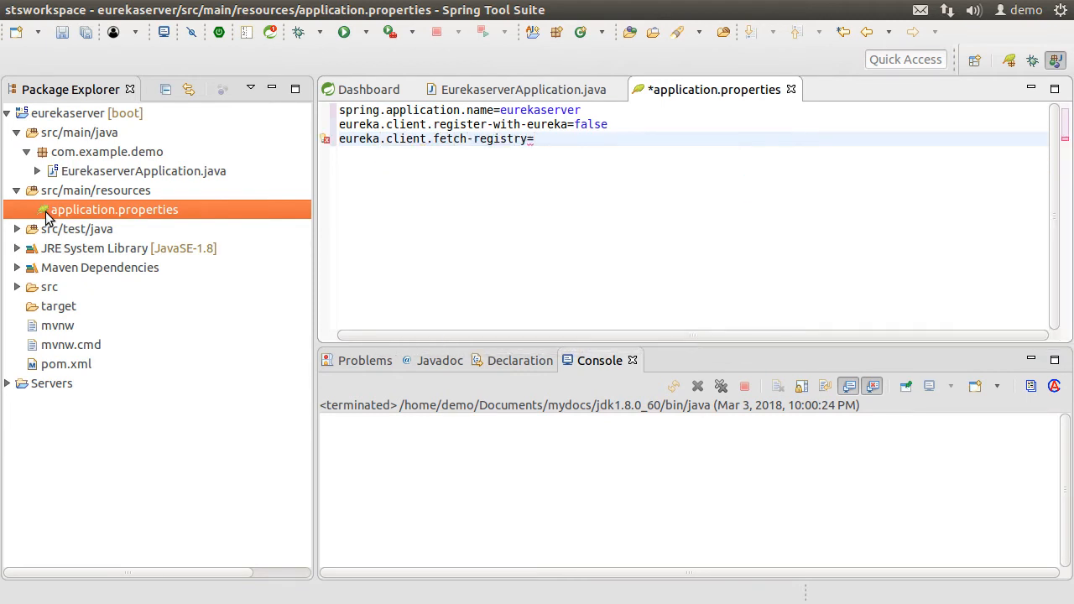
text(false)
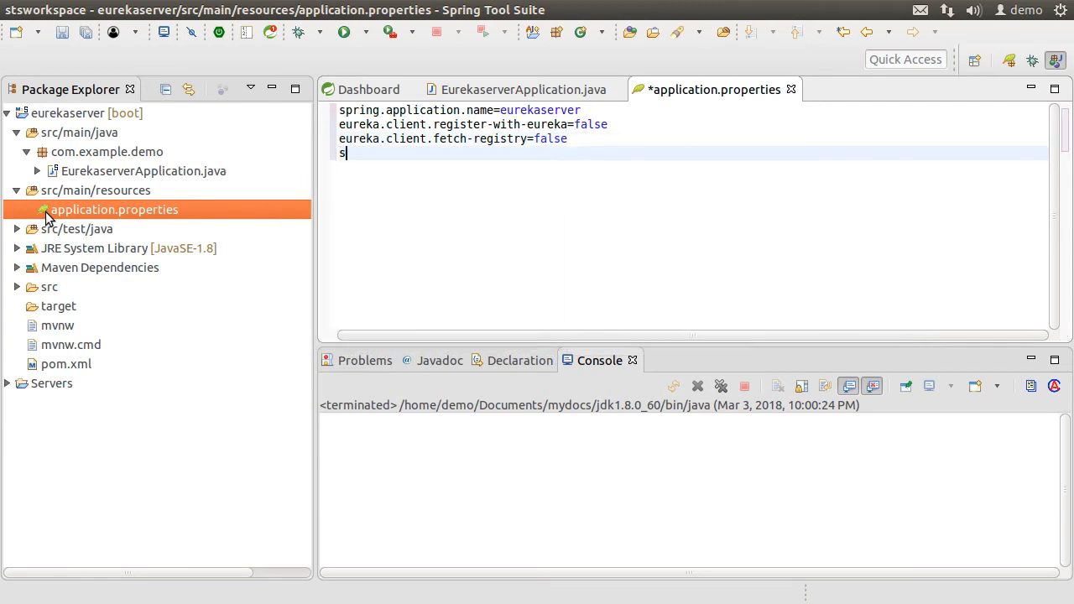
text(erver.port=)
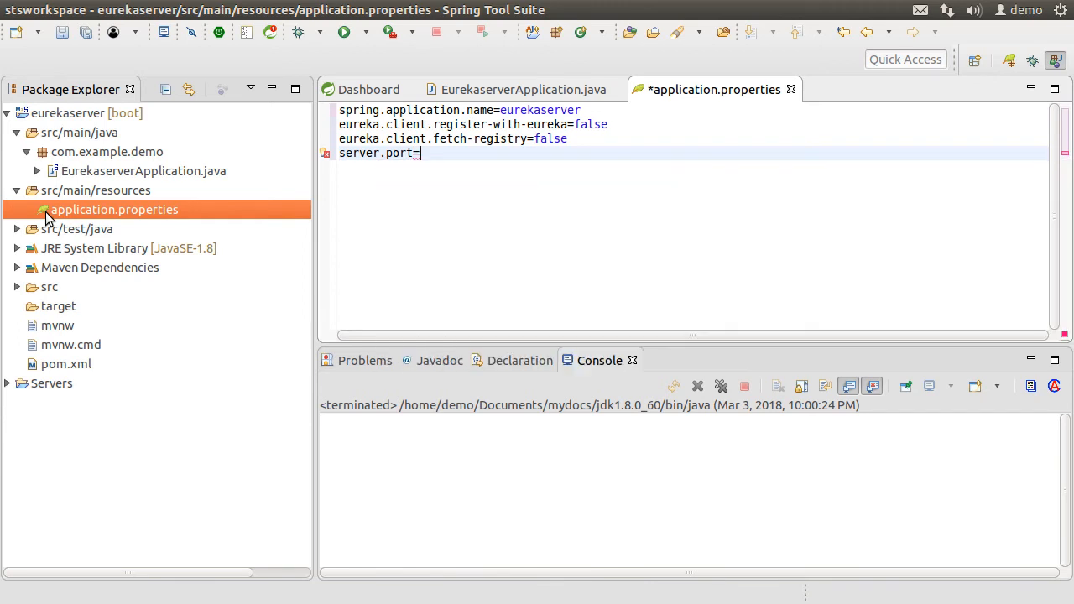
text(8761)
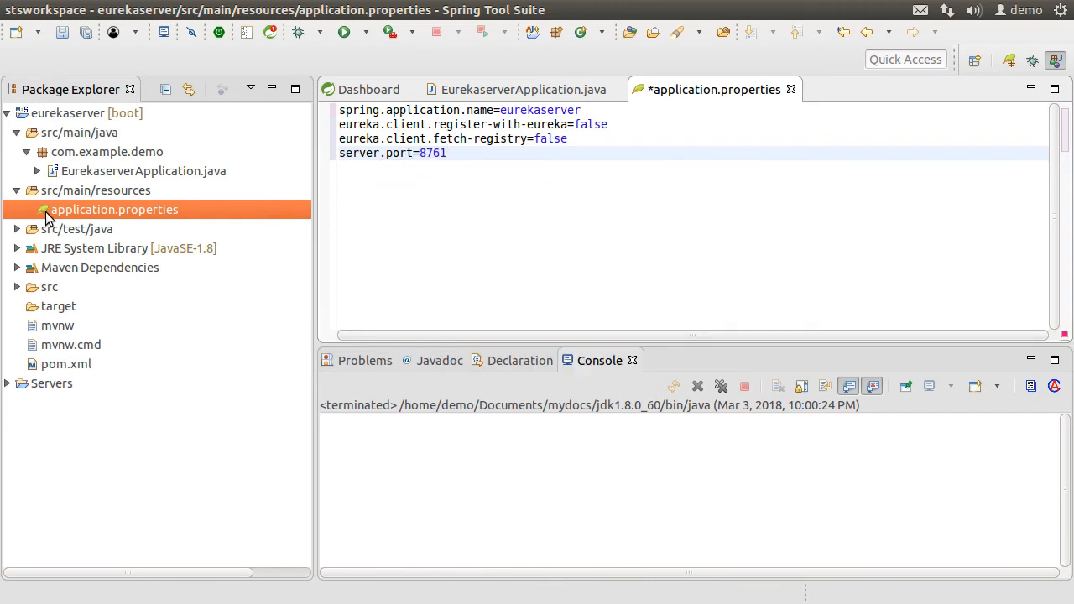
click(447, 152)
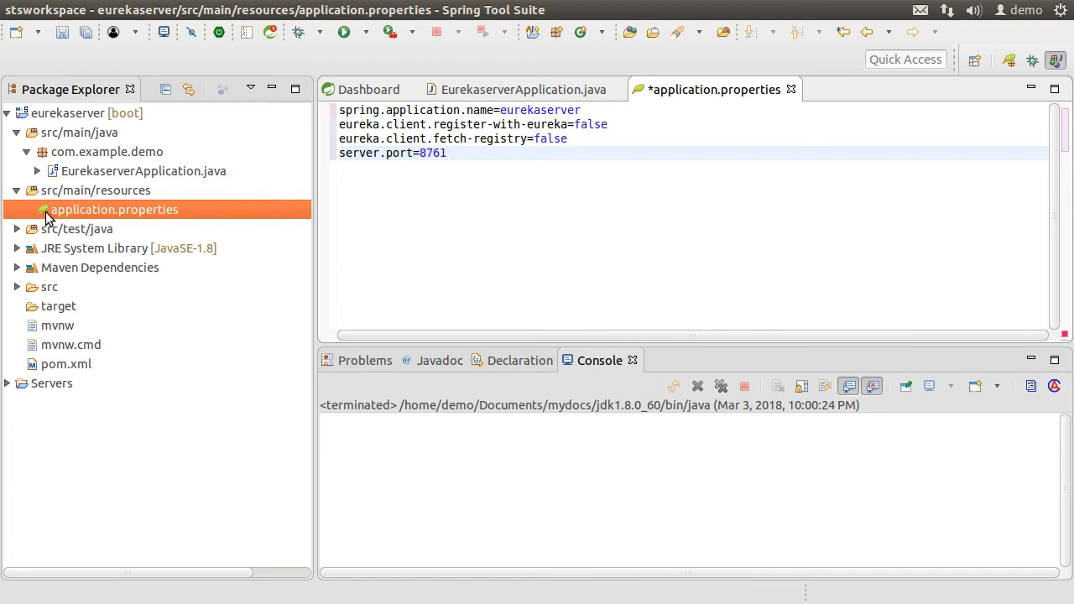
key(ctrl+s)
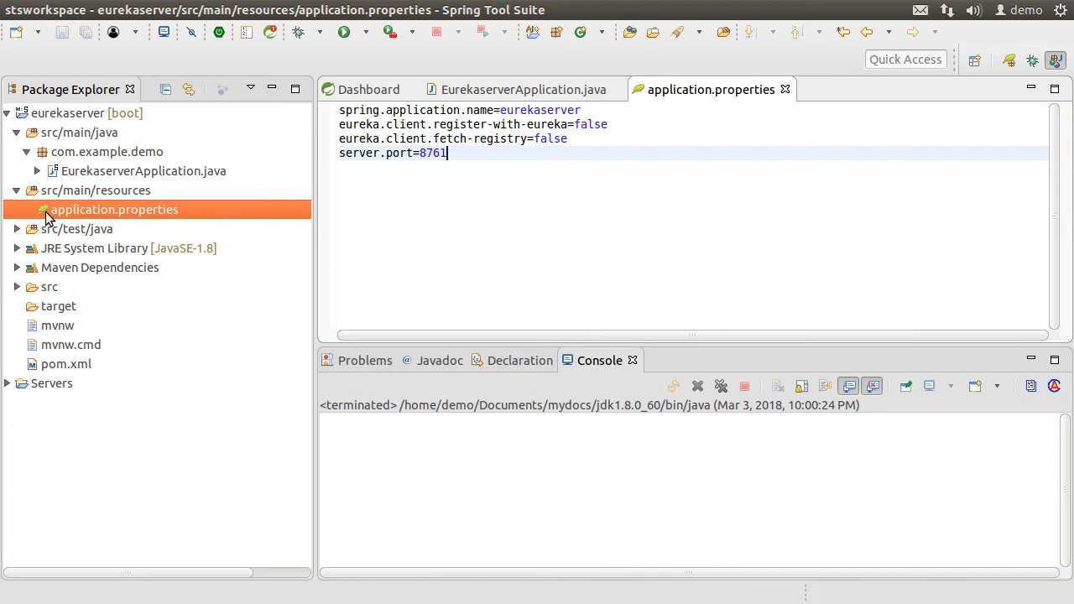
Run the eurekaserver project as a Spring Boot App from its context menu
right_click(114, 208)
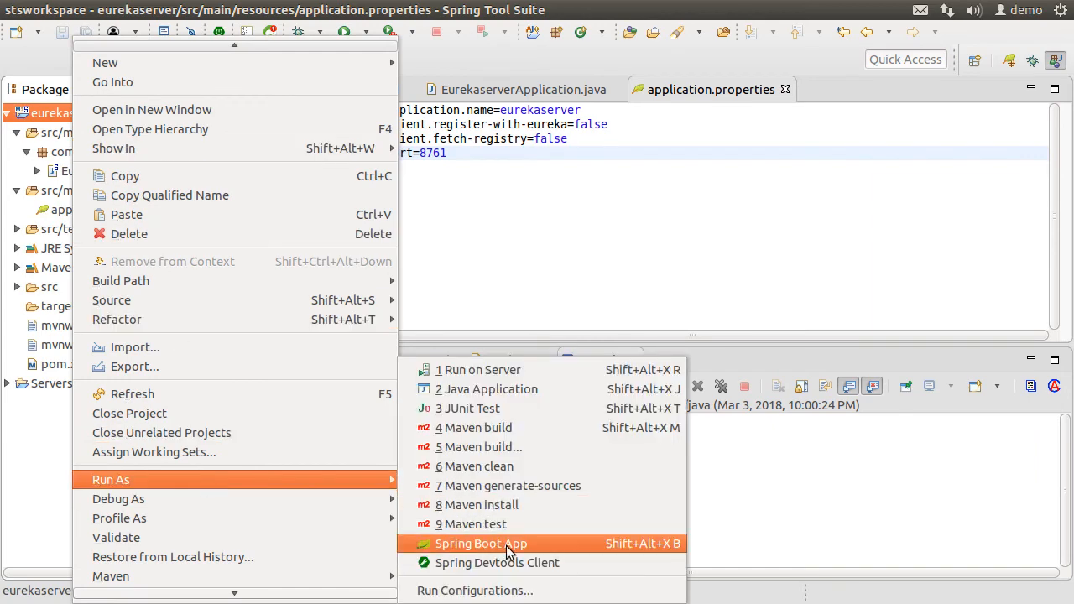
click(480, 543)
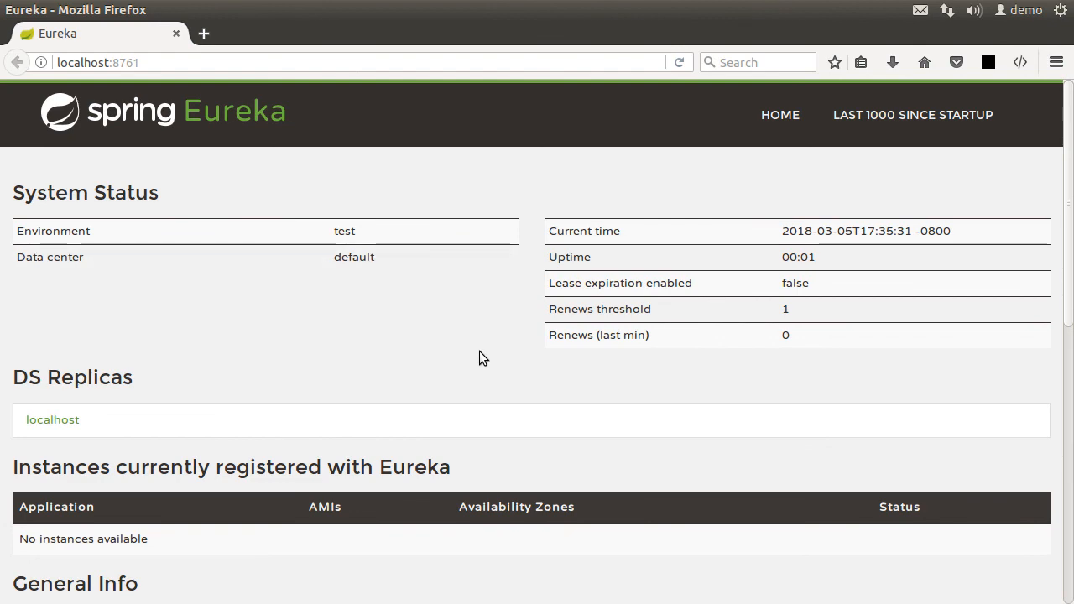
Scroll the Eureka dashboard at localhost:8761 down to the General Info section
scroll(down, 3)
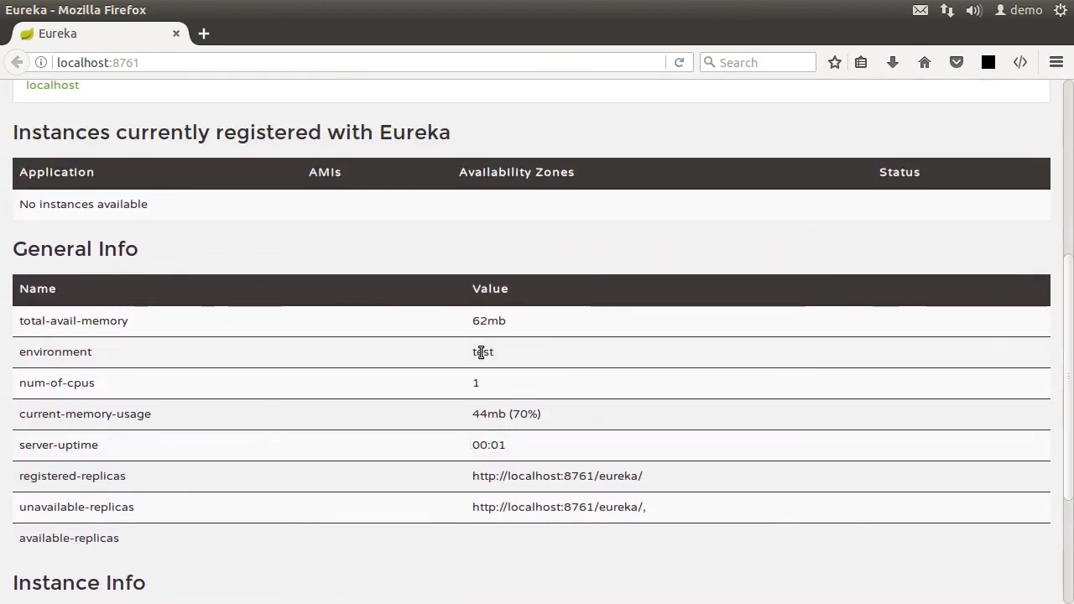